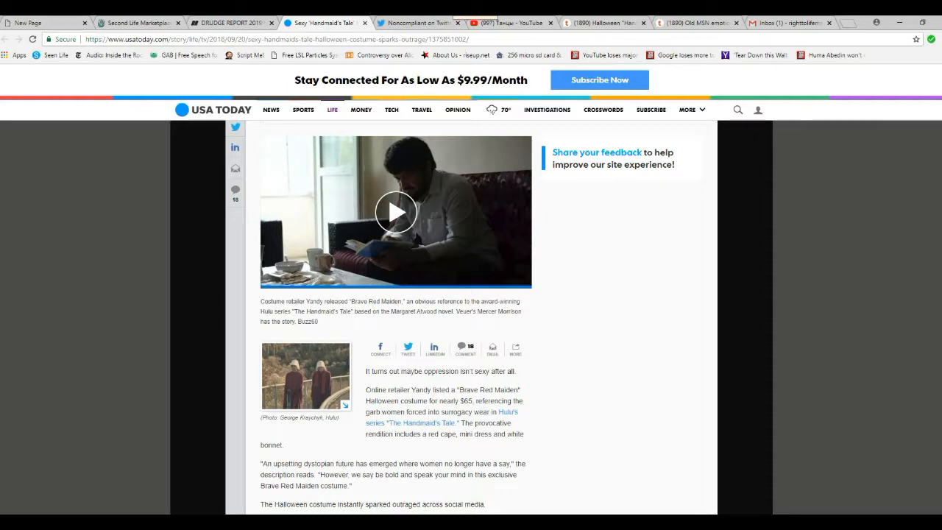
pyautogui.scroll(-3)
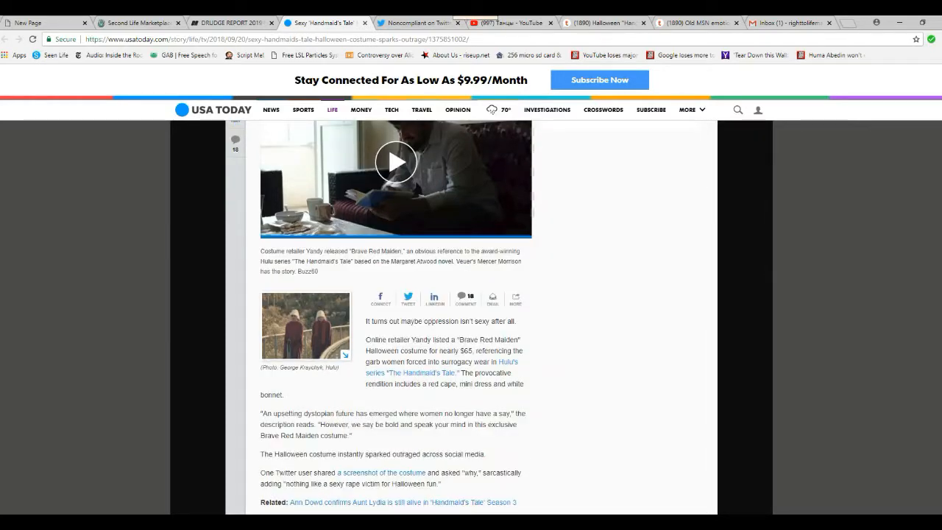
pyautogui.scroll(-3)
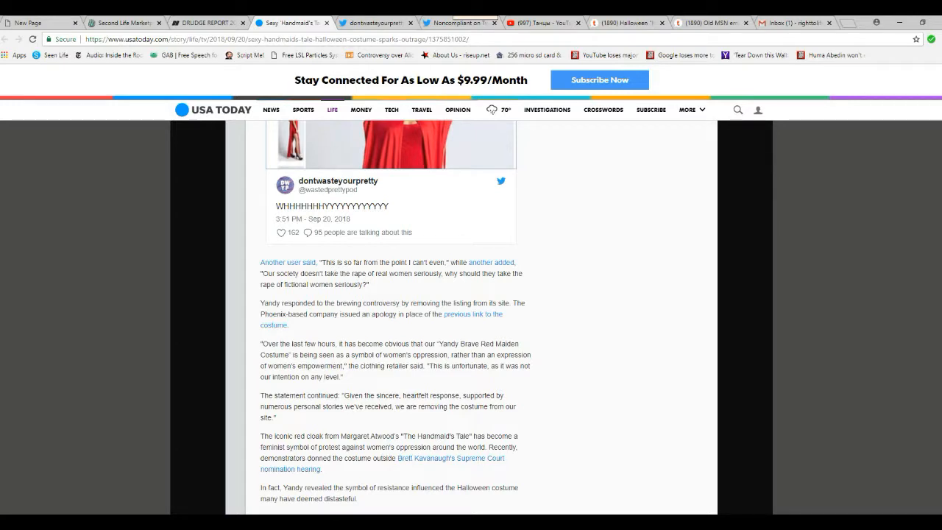